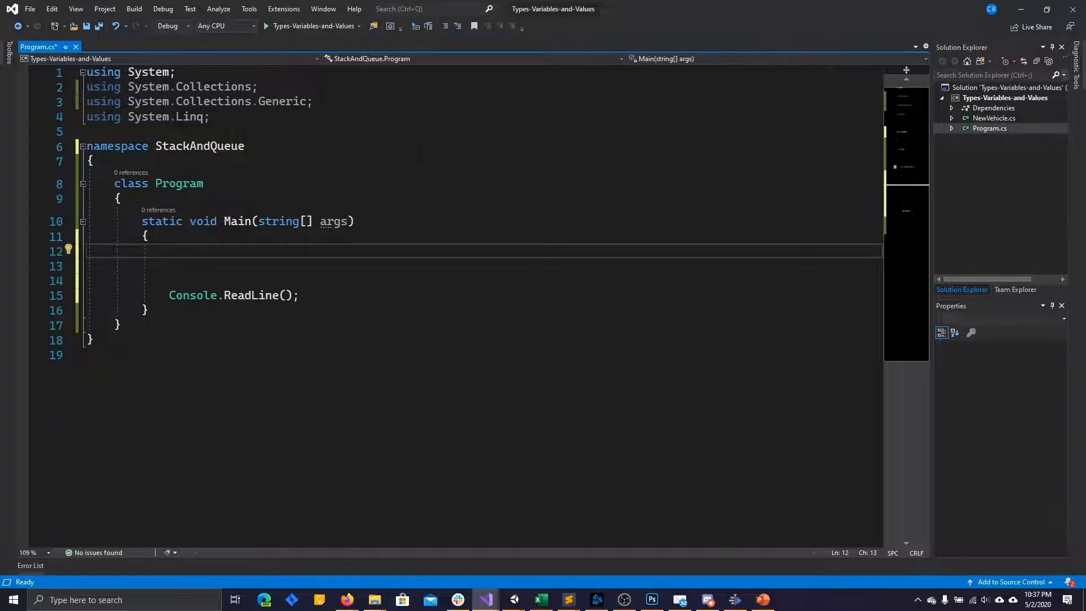
- Add the line Stack<string> stack = new Stack<string>(); at the top of Main
text(Stack)
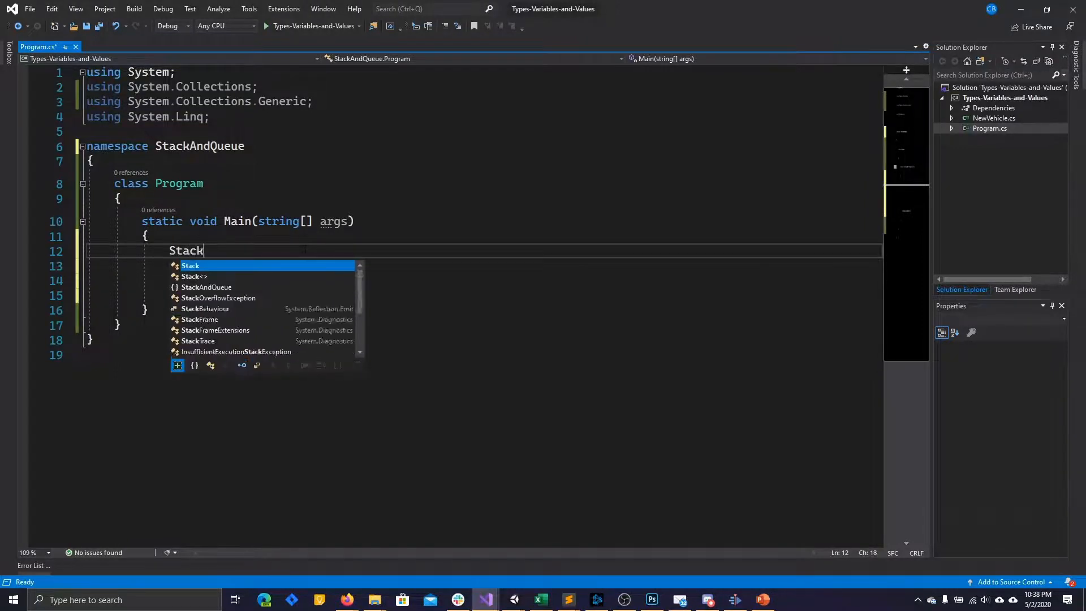
text(<)
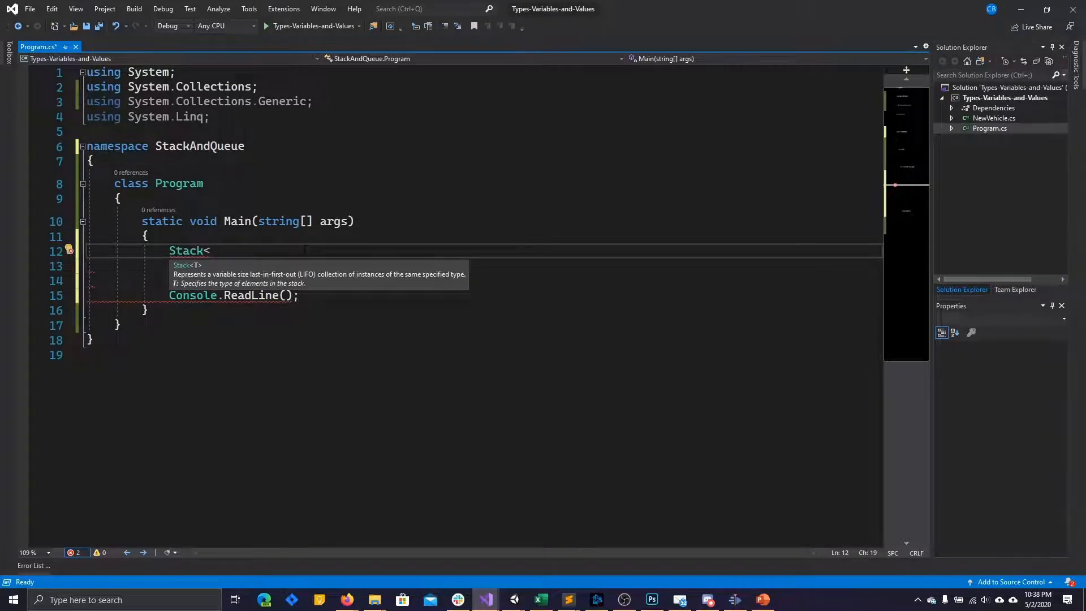
text(strin)
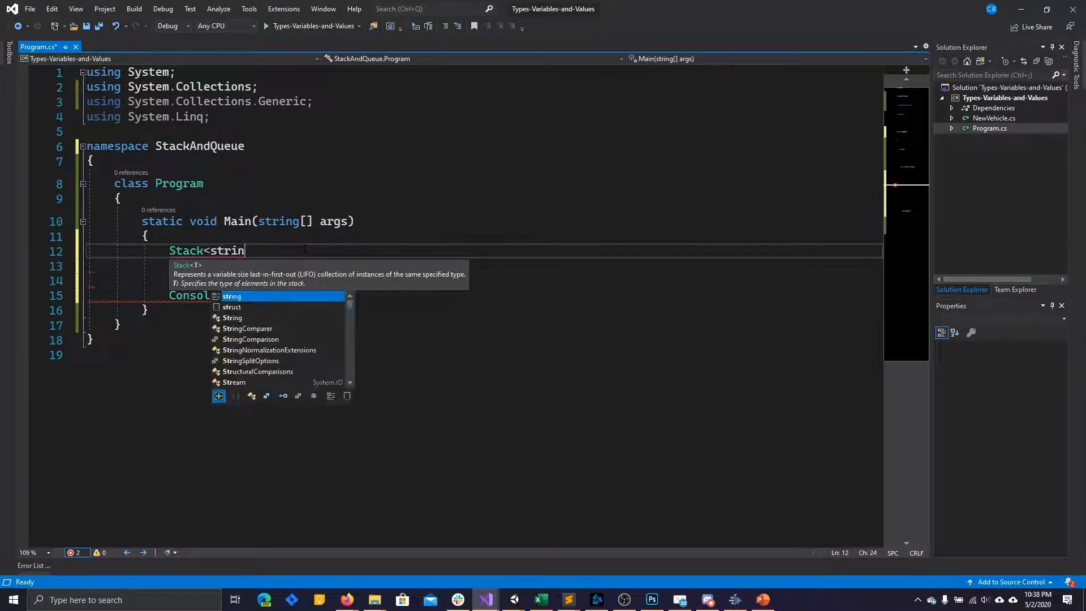
text(g> stack =)
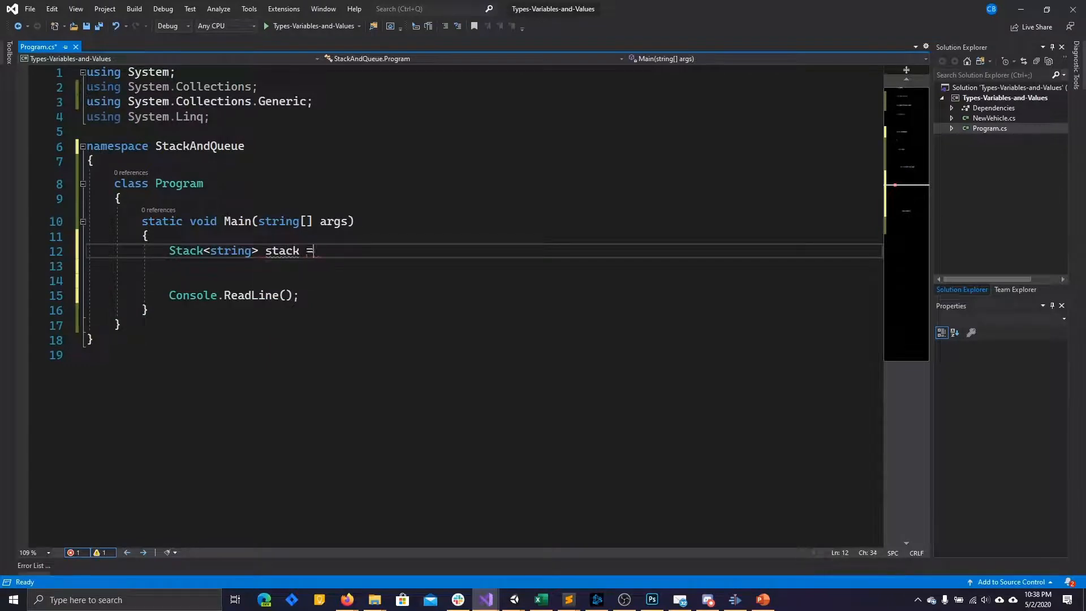
text(new)
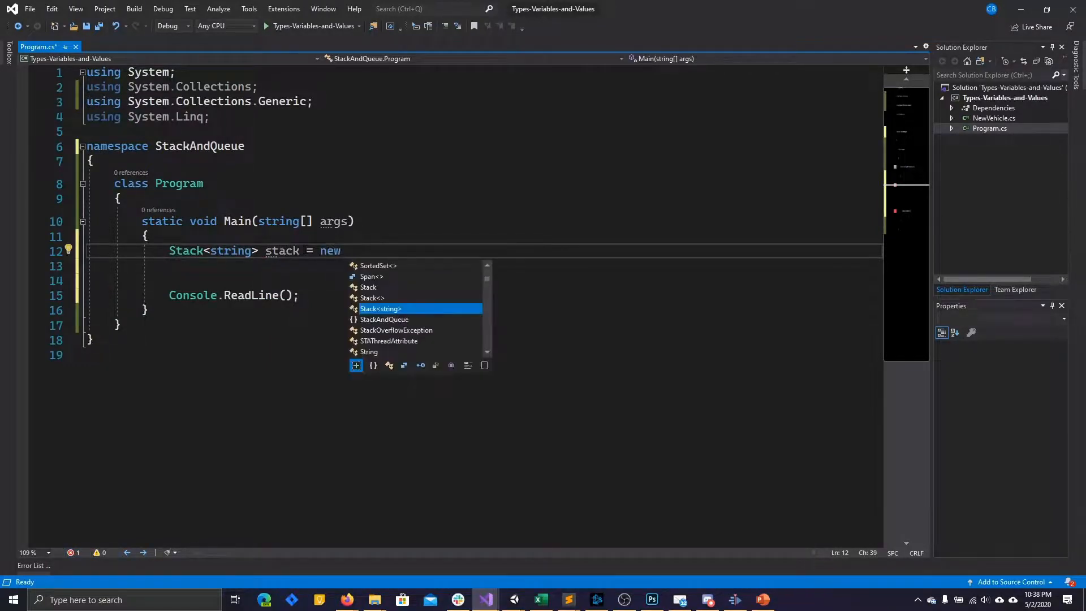
text(Stack<string>();)
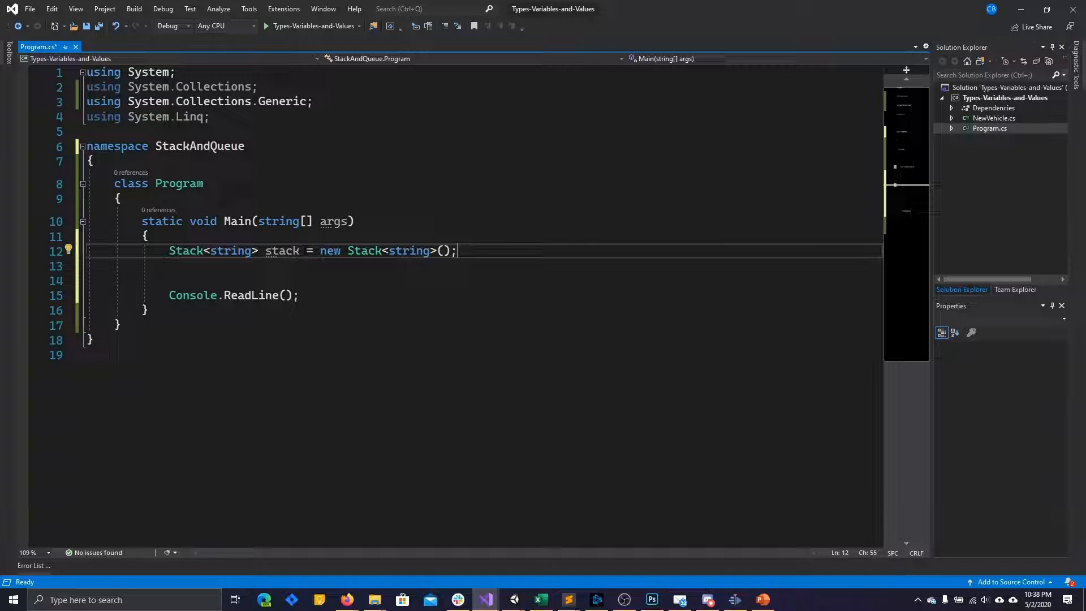
key(Enter)
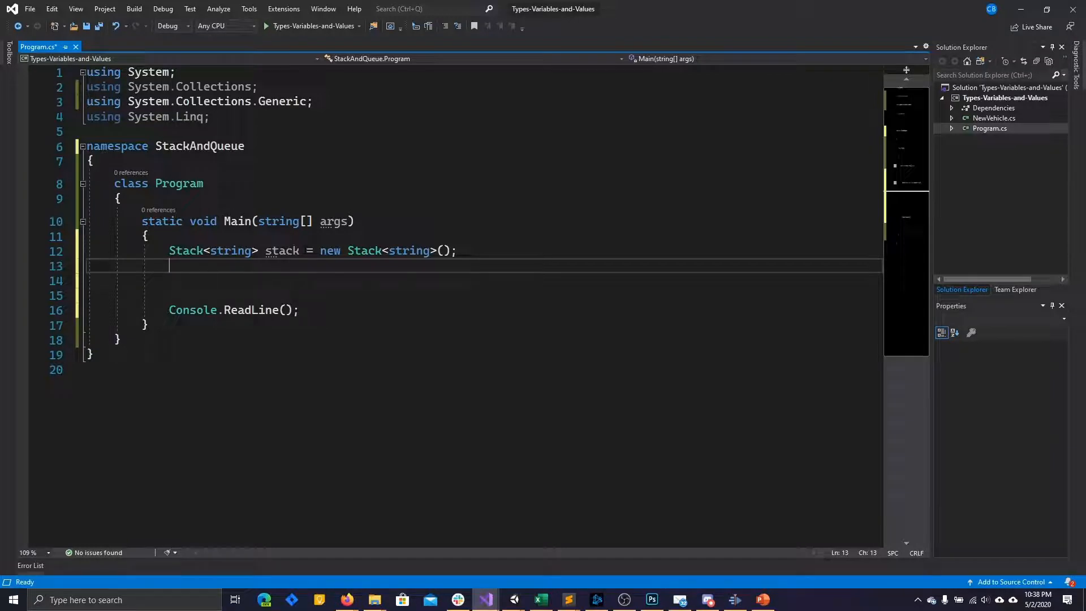
- Push "a" and "b" onto the stack and print stack.Peek() with Console.WriteLine
text(stack.Push)
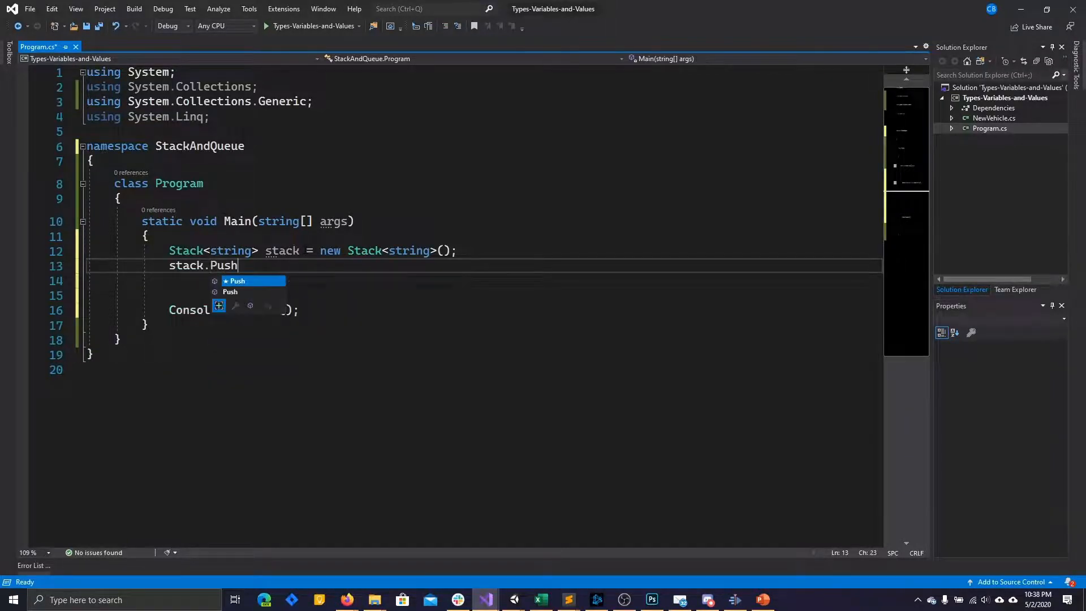
text((""))
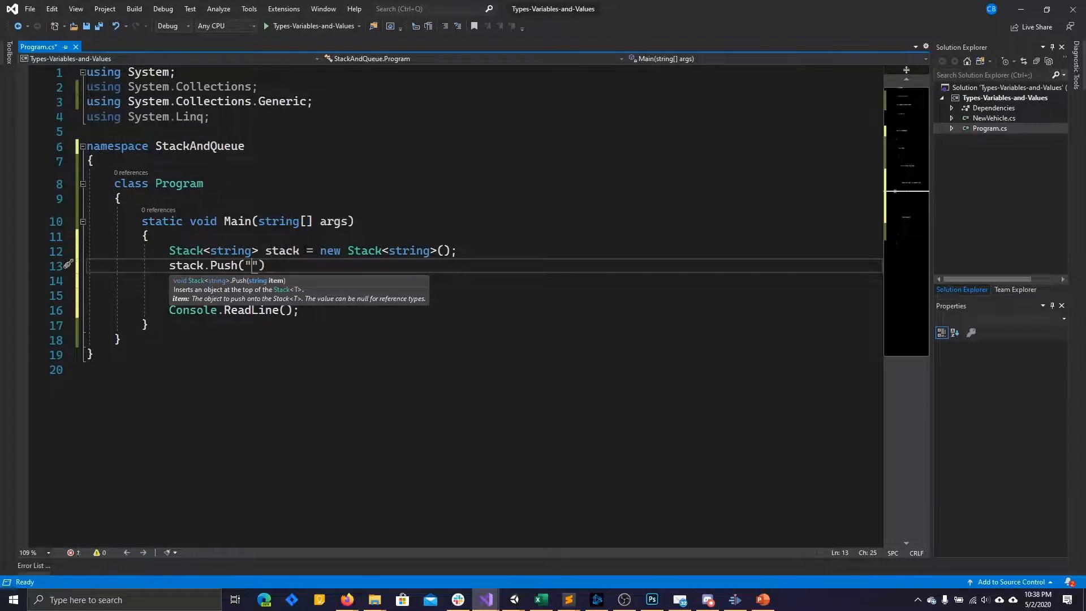
text(a)
click(484, 280)
text(stack.Push("b");)
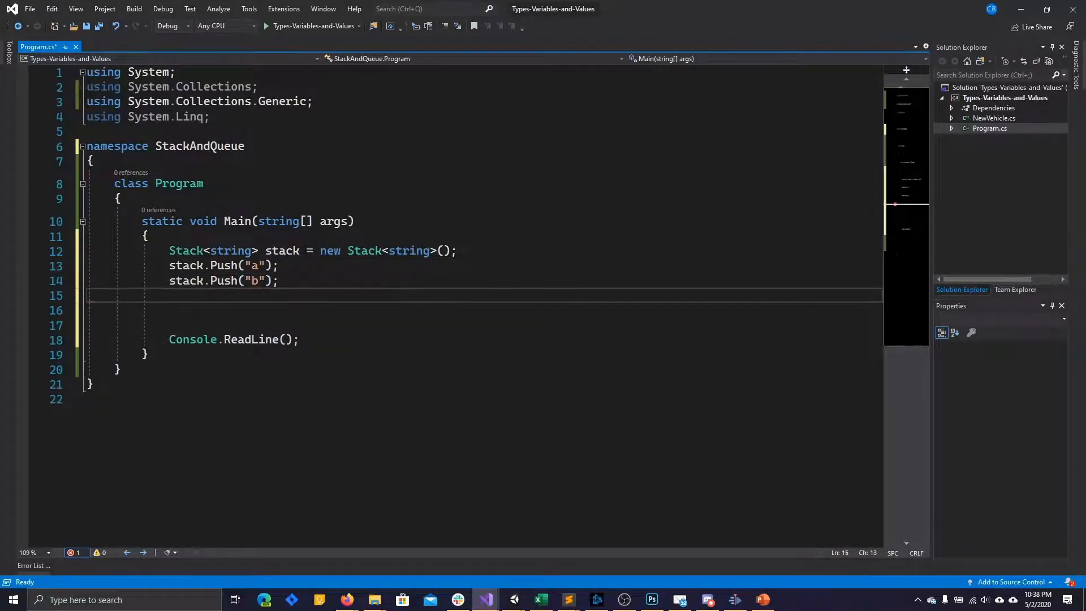
text(Console.WriteLine()
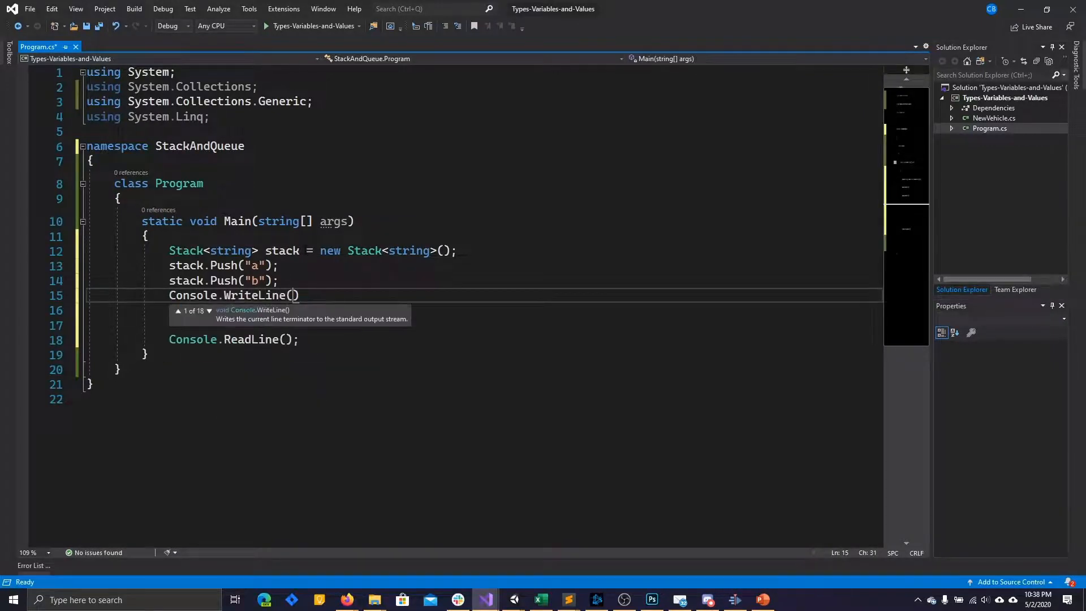
text("")
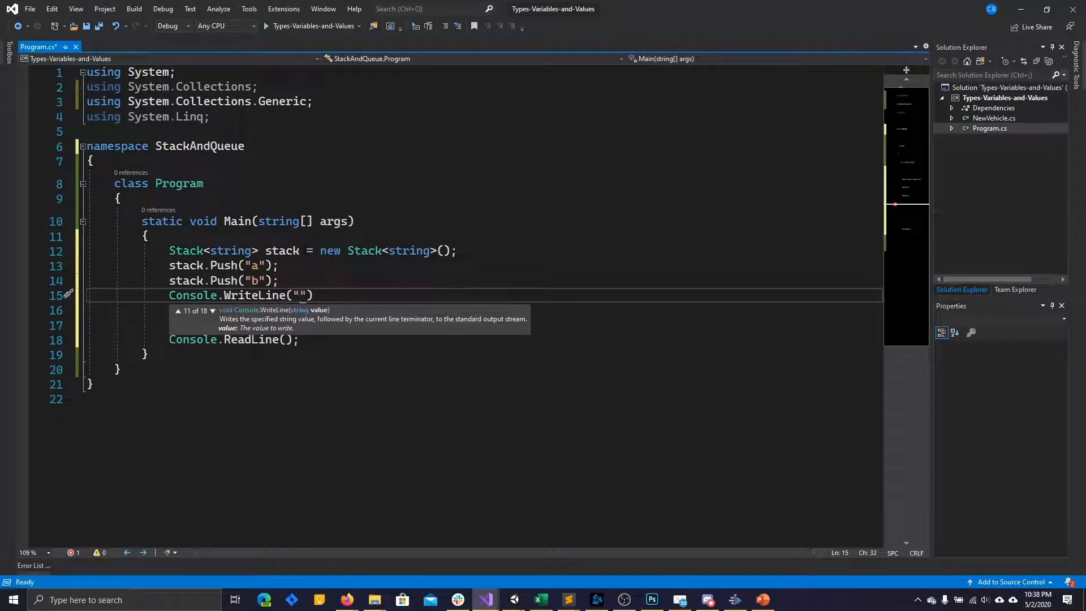
text(stack)
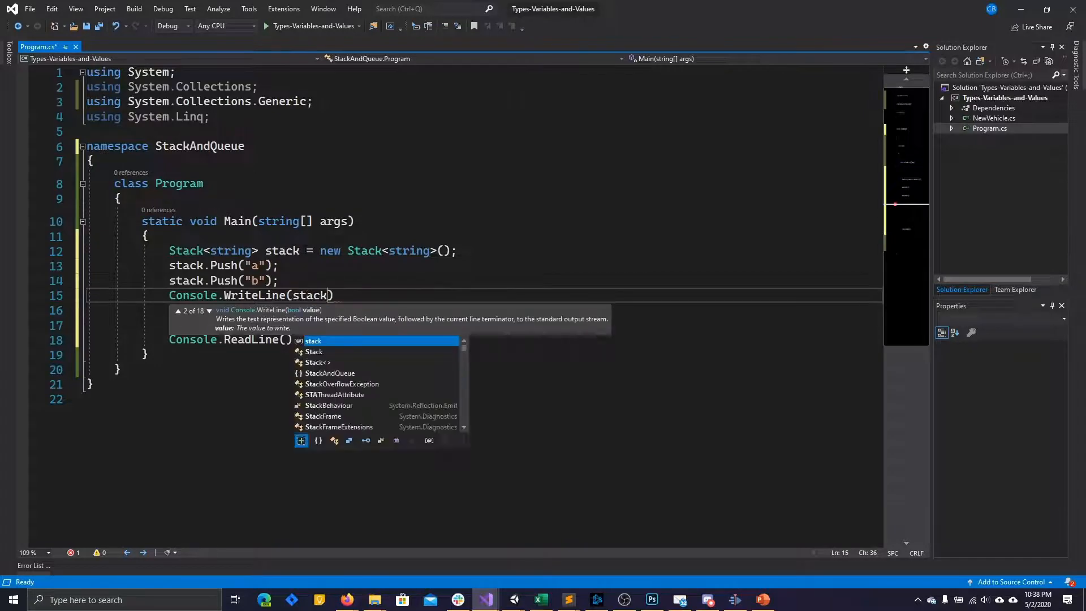
text(.Peek();)
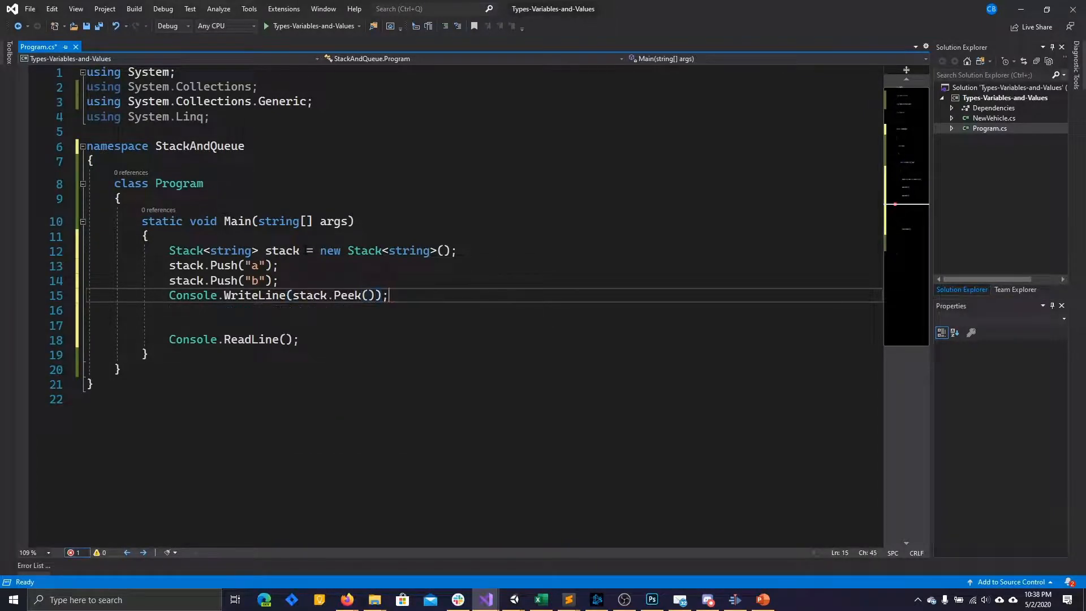
- Pop the top item with stack.Pop() and print the new top with stack.Peek()
text(st)
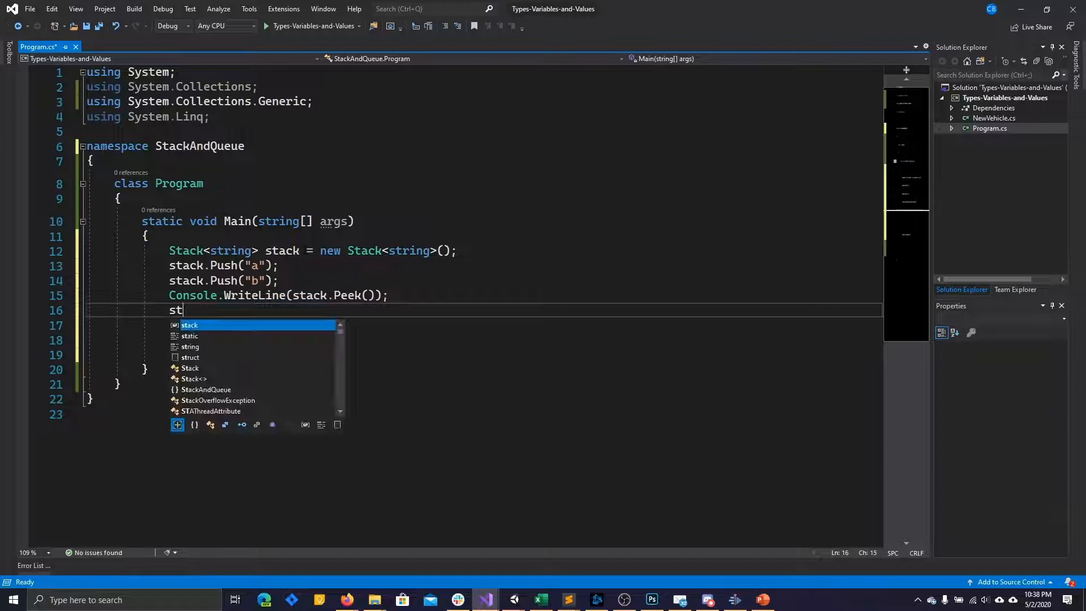
text(ack.Pop();)
click(484, 326)
text(Conso)
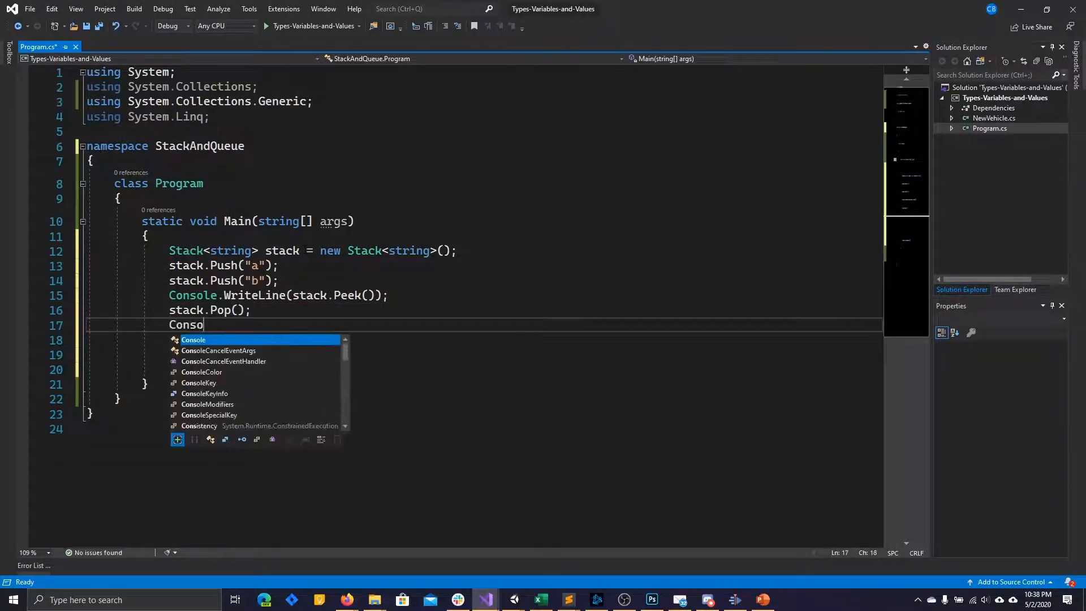
text(le.WriteLine(st)
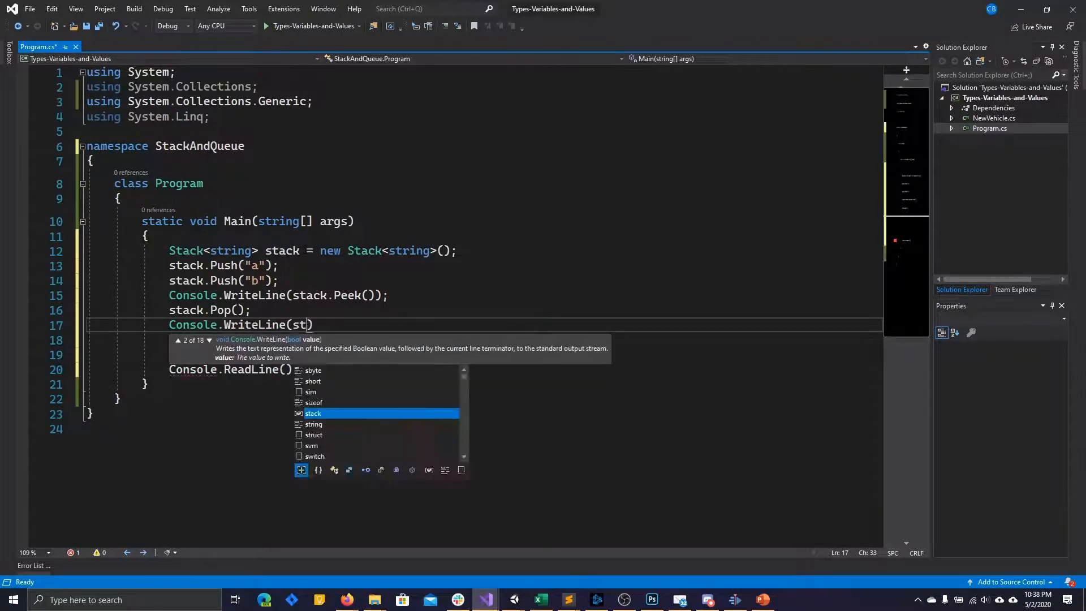
text(ack.Peek());)
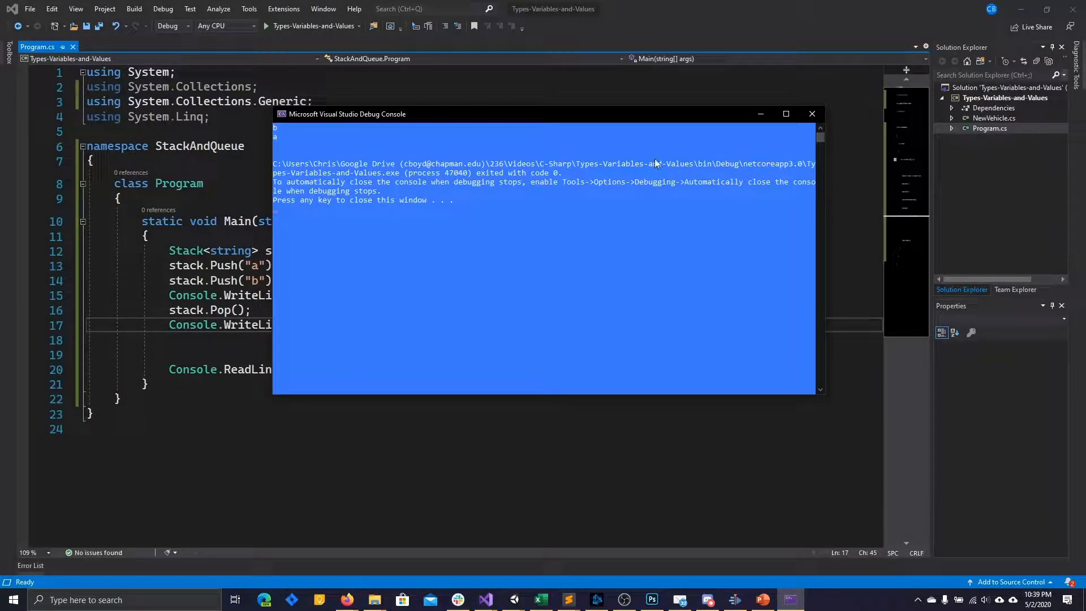
- Close the console window after it prints b and then a
click(812, 114)
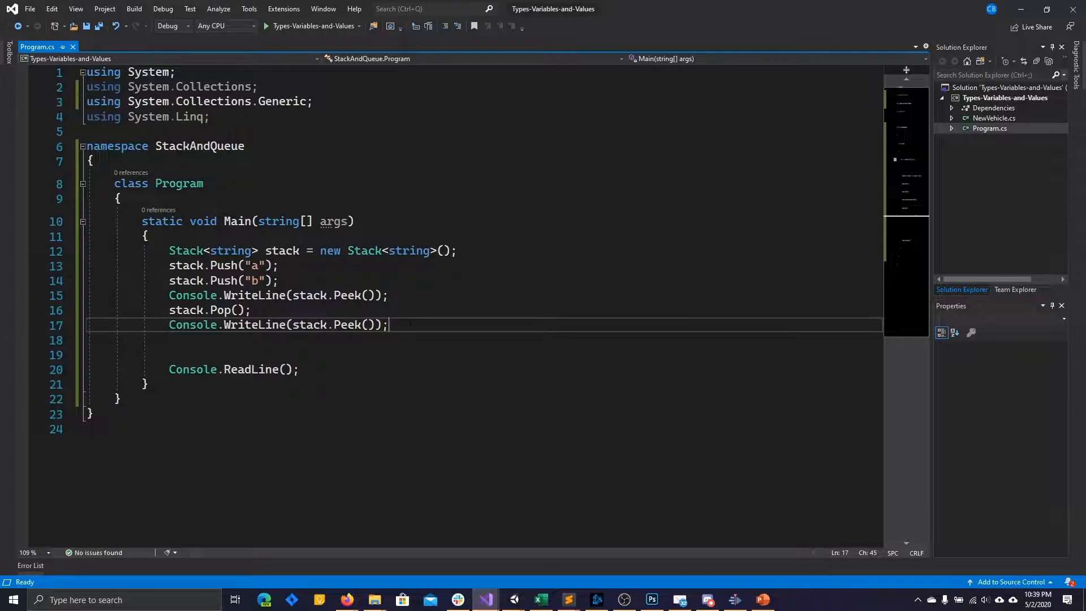
- Add Queue<int> queue = new Queue<int>(); on a new line below the stack code
key(Enter)
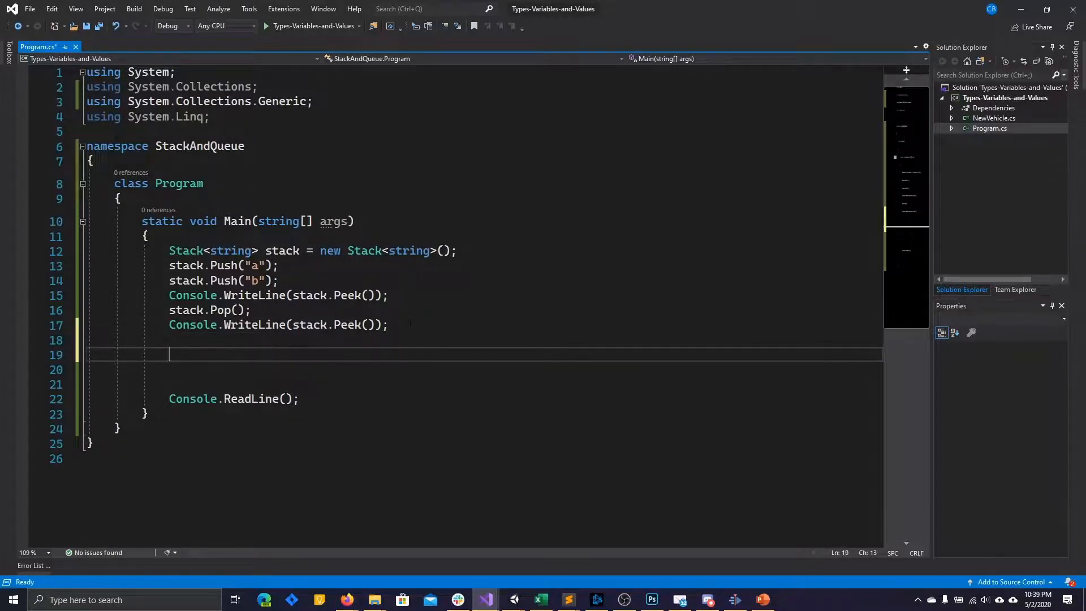
text(Queue)
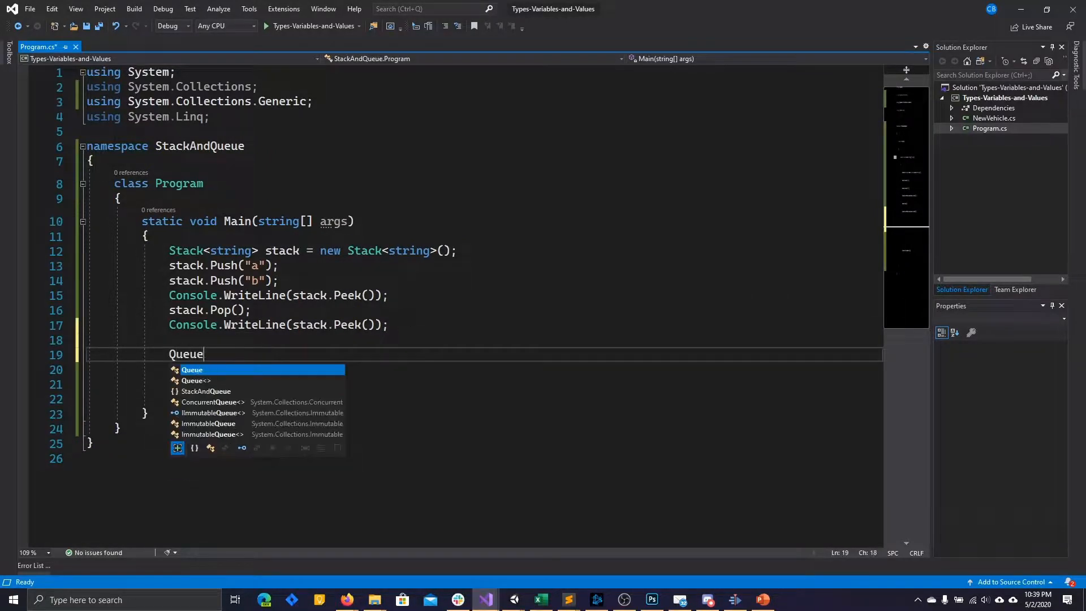
text(<)
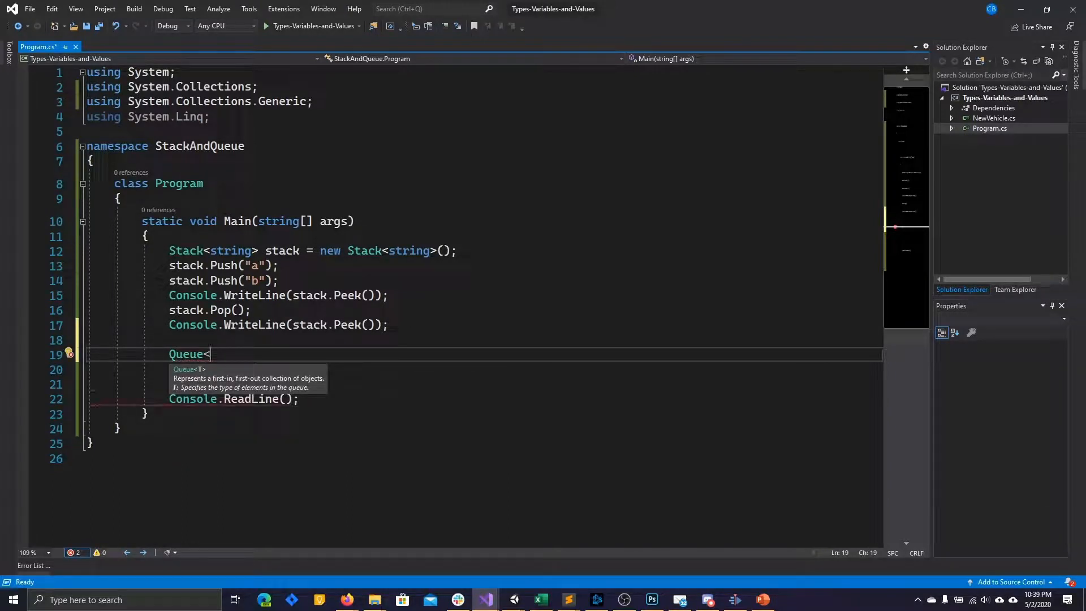
text(int>)
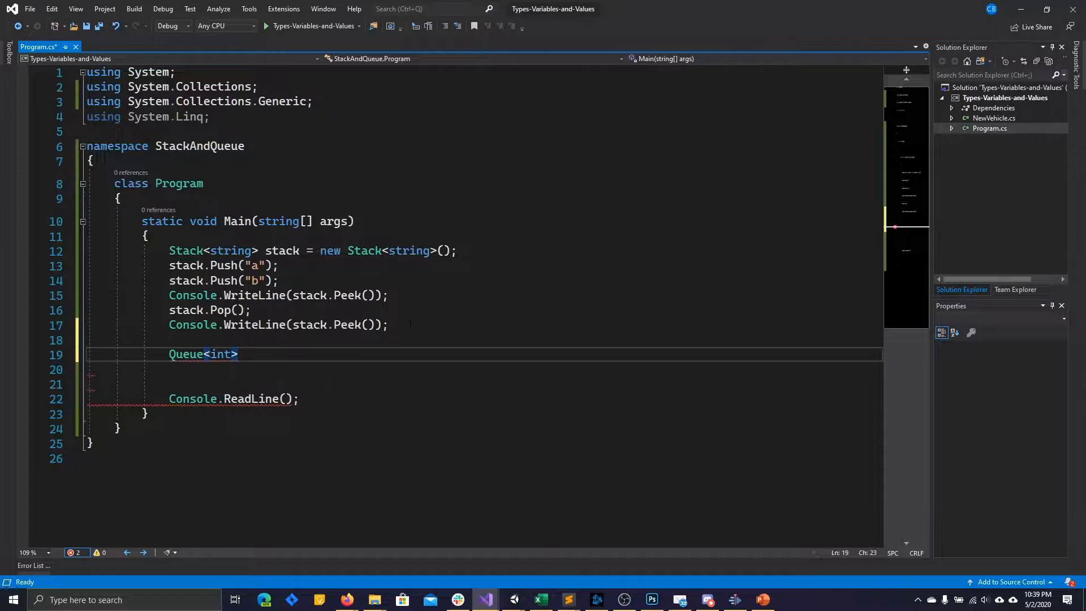
text(queue)
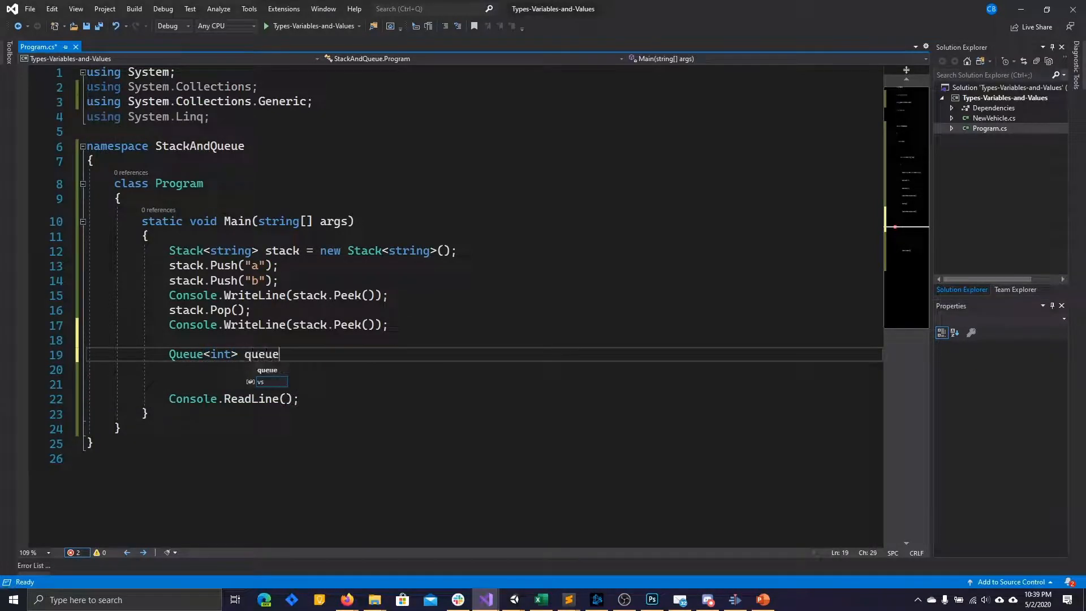
text(= new)
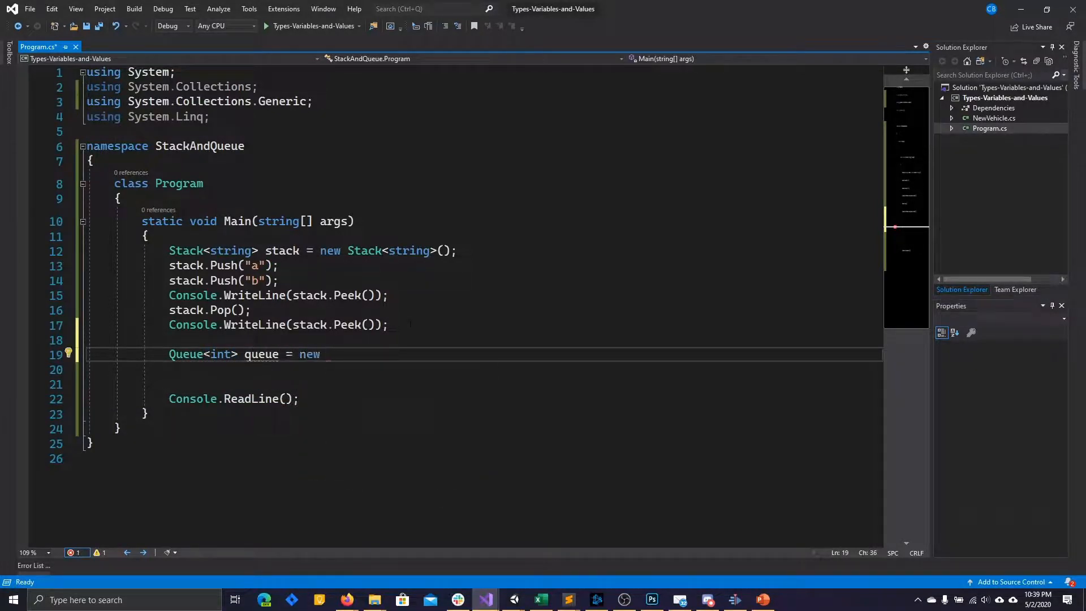
text(Queue<int>();)
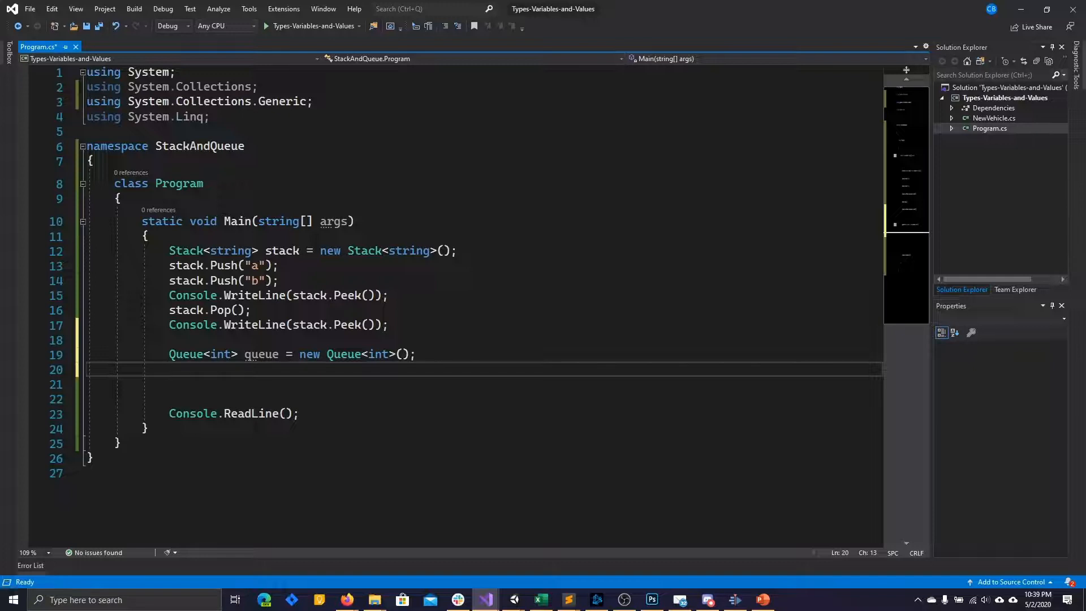
- Enqueue 1 and 2 into the queue on separate lines
text(queue.En)
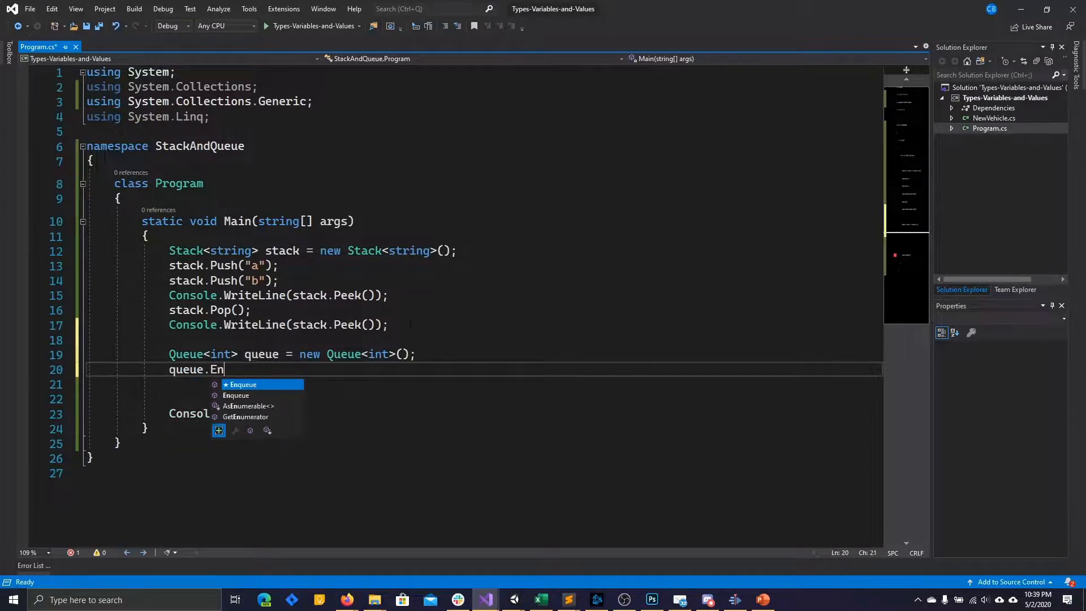
text(queue(1))
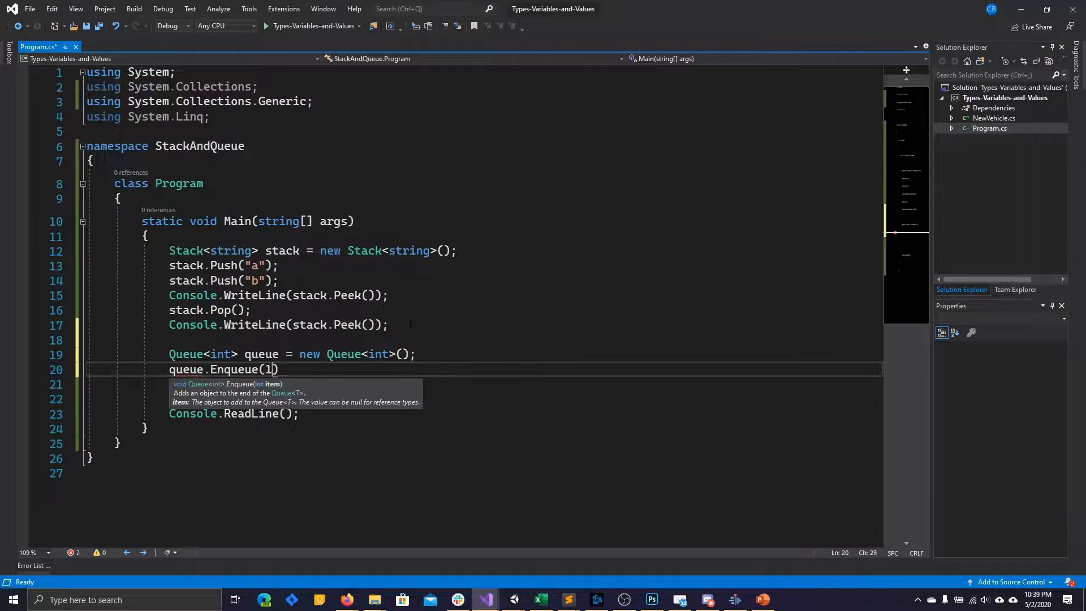
text(;)
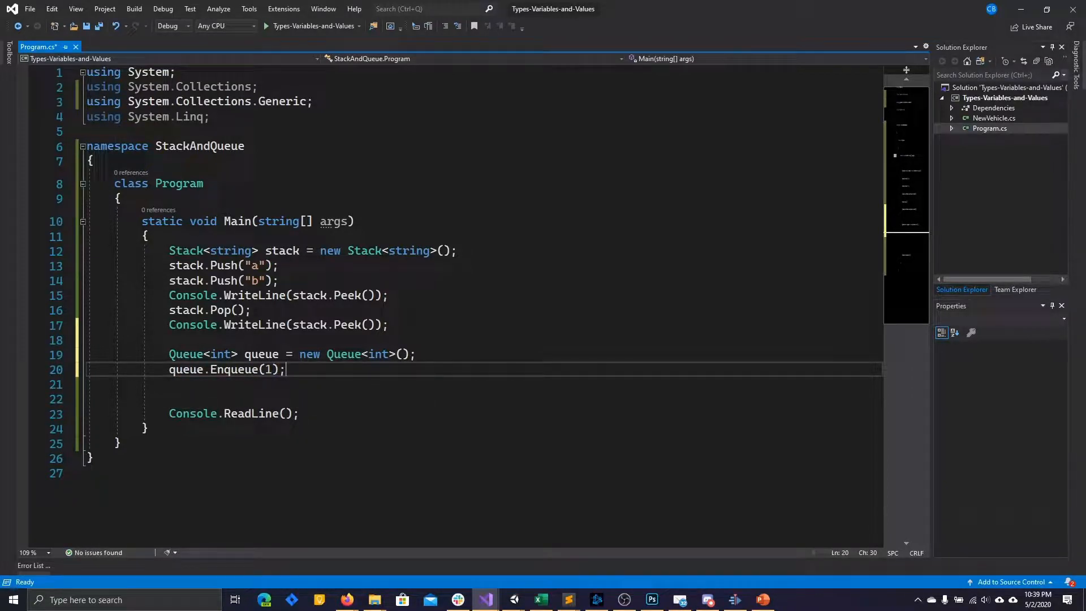
key(Enter)
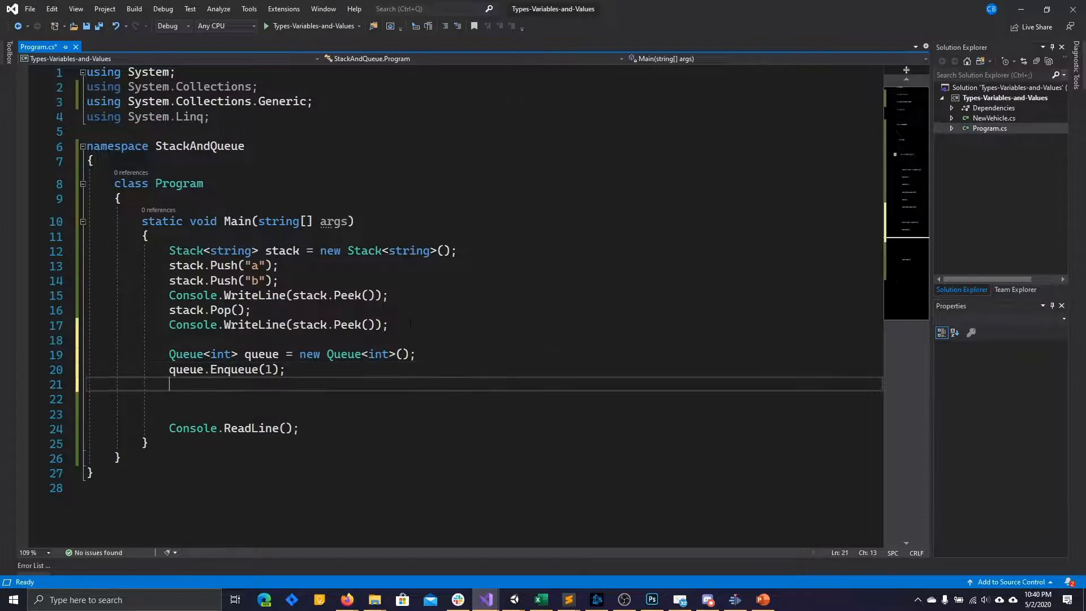
text(queue)
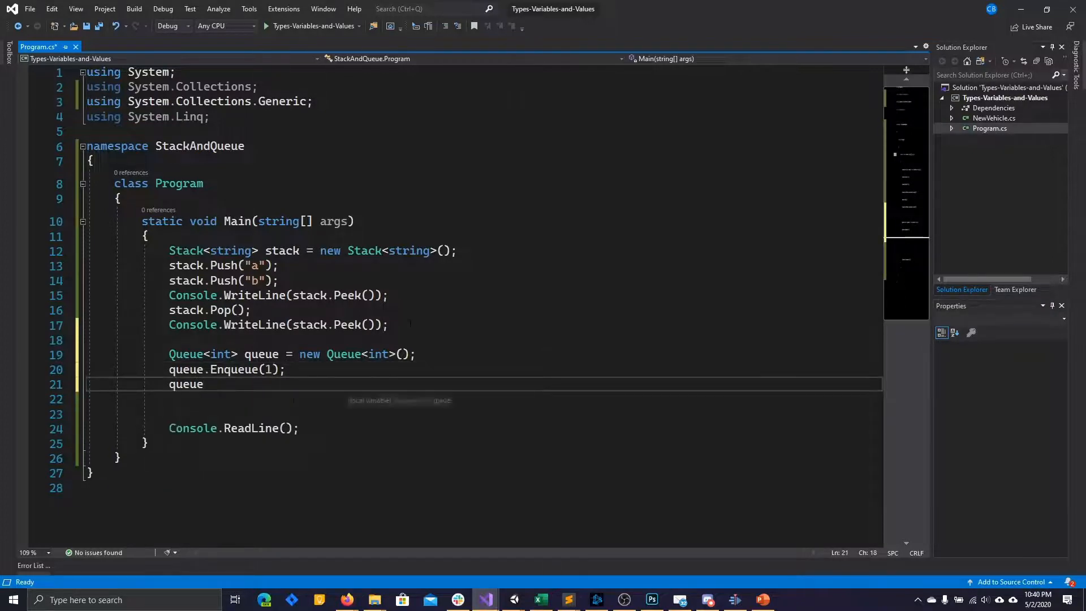
text(.Enqueue)
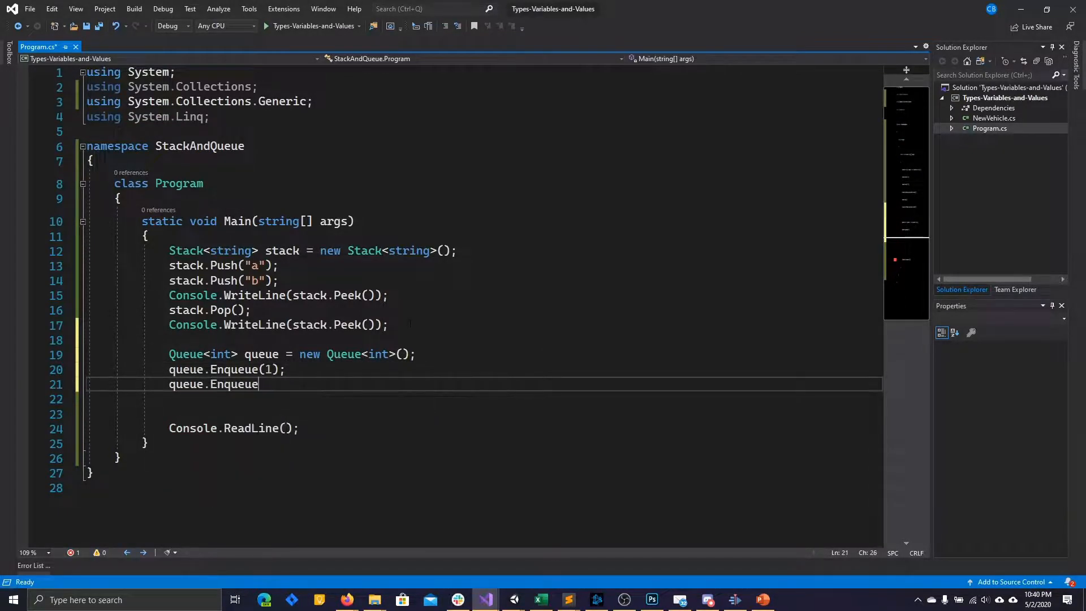
text((2);)
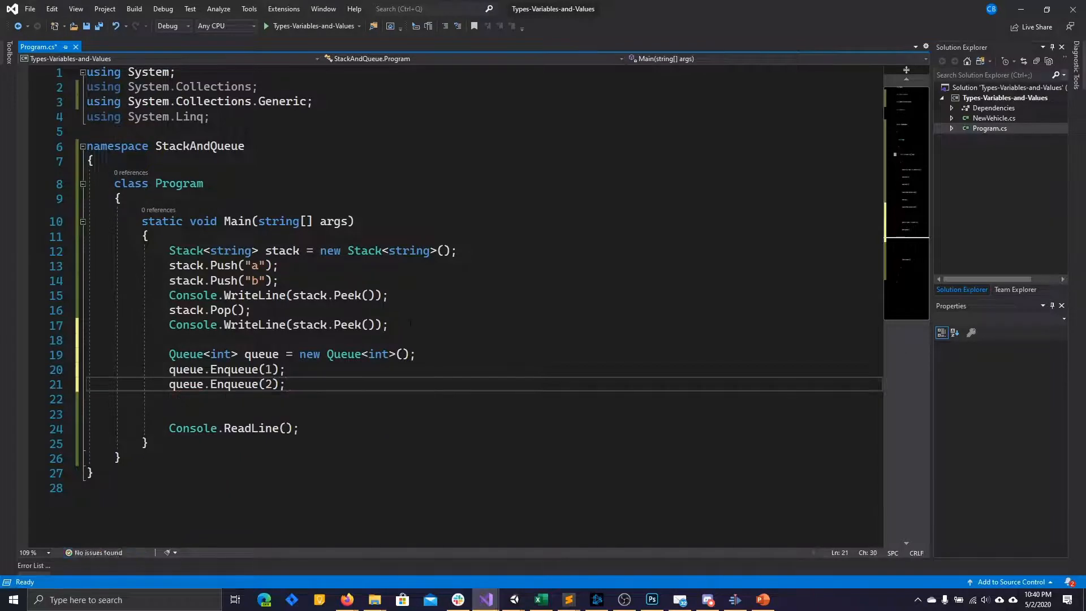
- Print the front item with Console.WriteLine(queue.Peek());
text(Console)
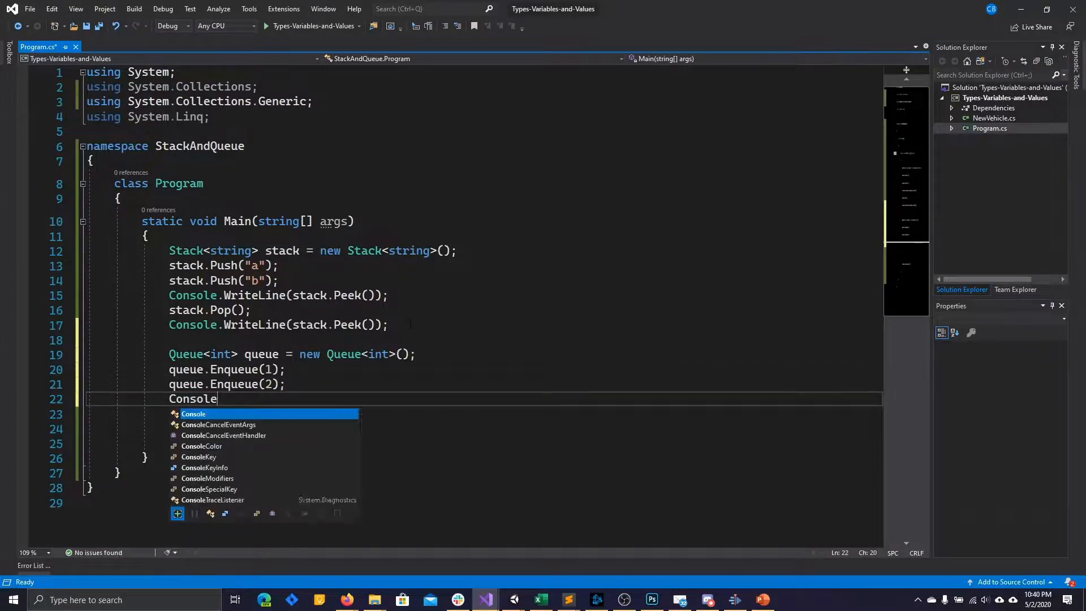
text(.WriteLine())
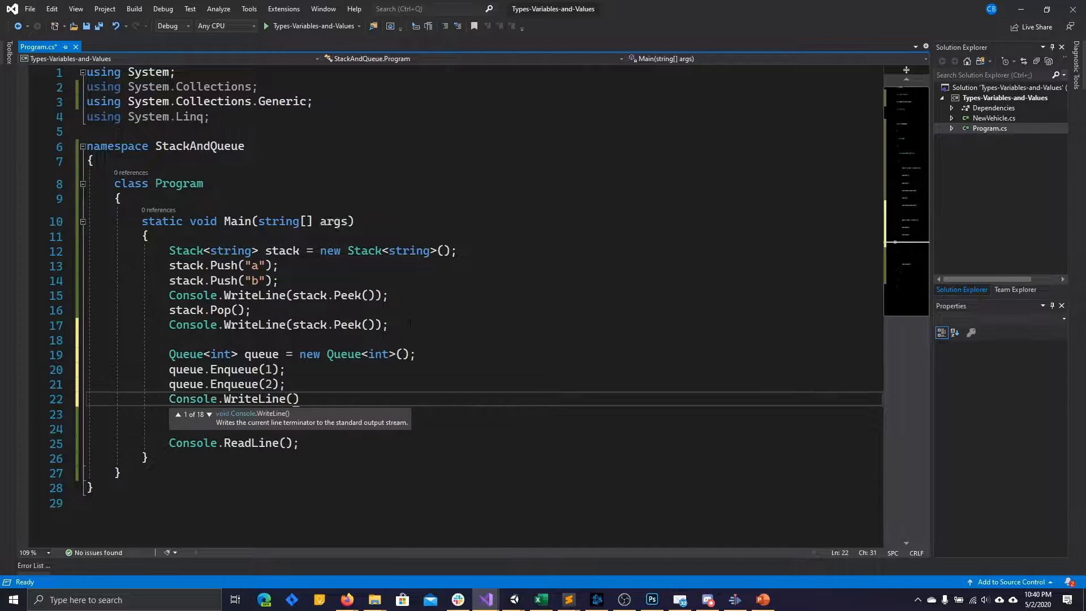
text(queue.)
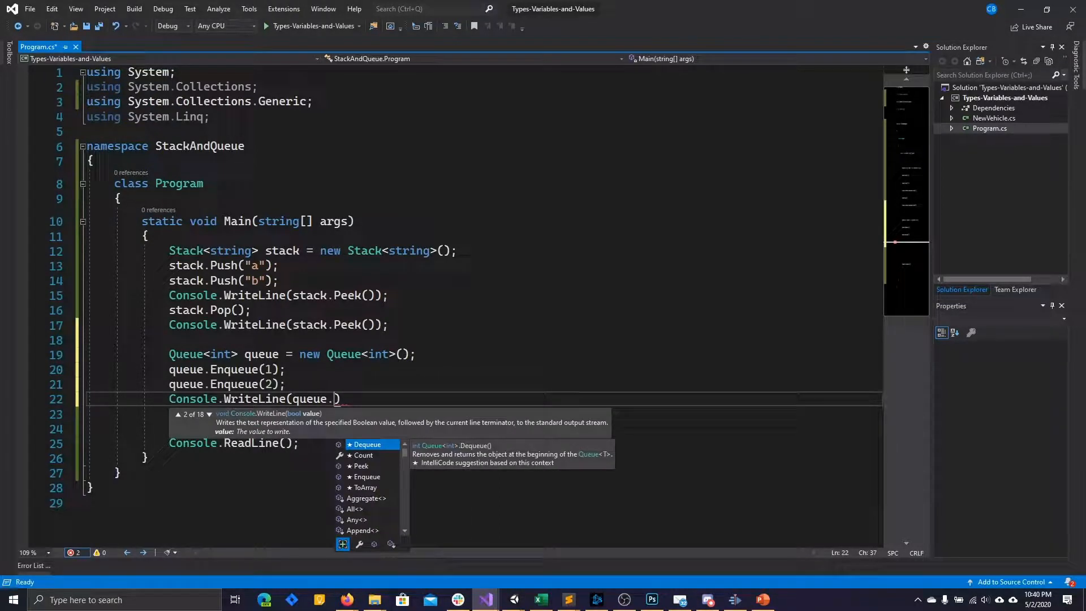
text(Peek)
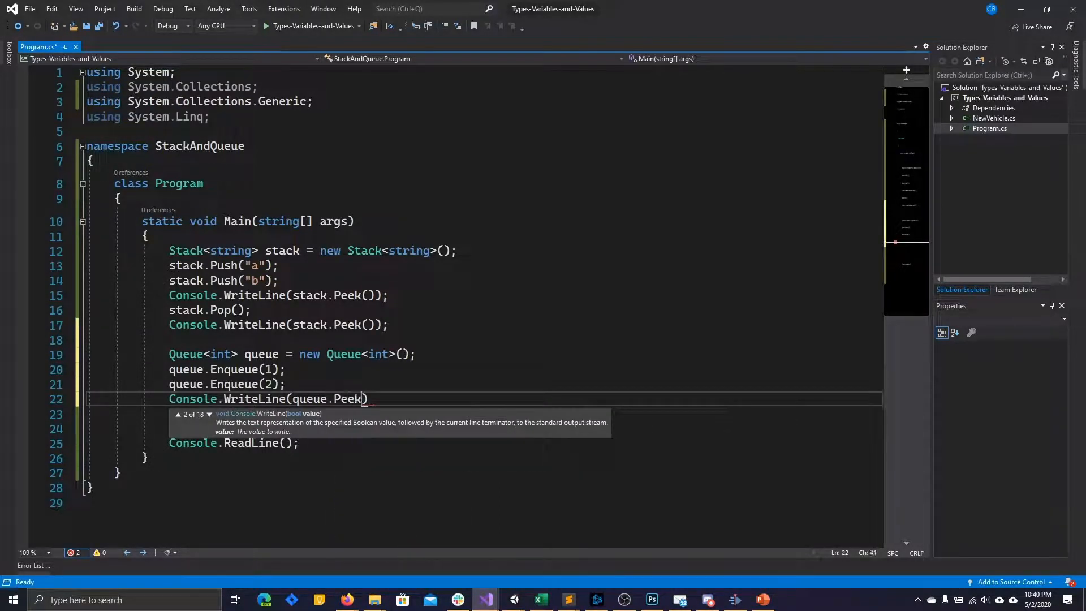
text(();)
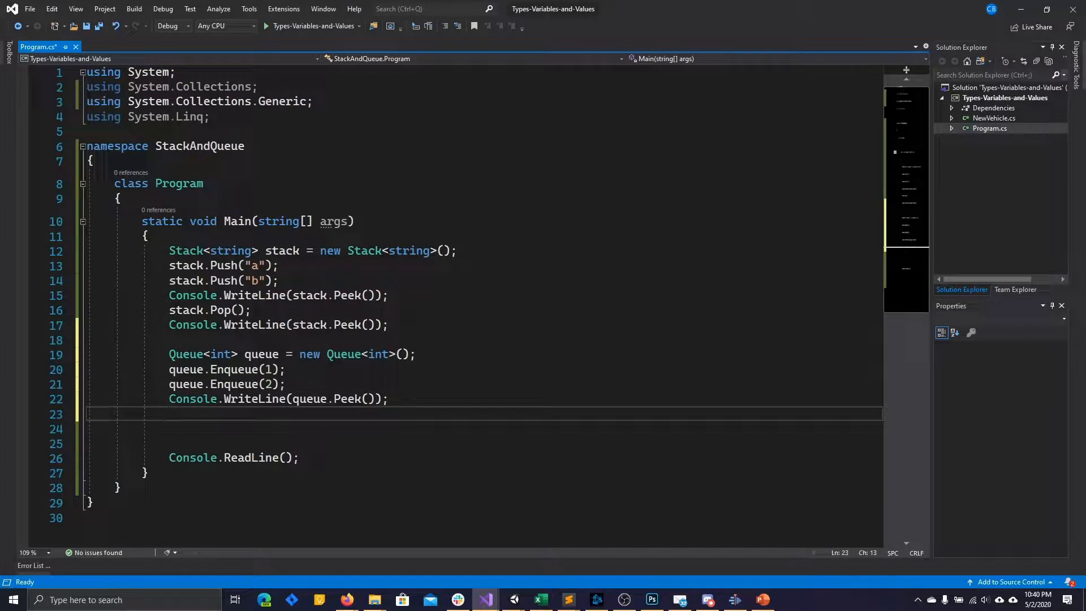
- Dequeue, print the new front with queue.Peek(), and start debugging
text(queue.)
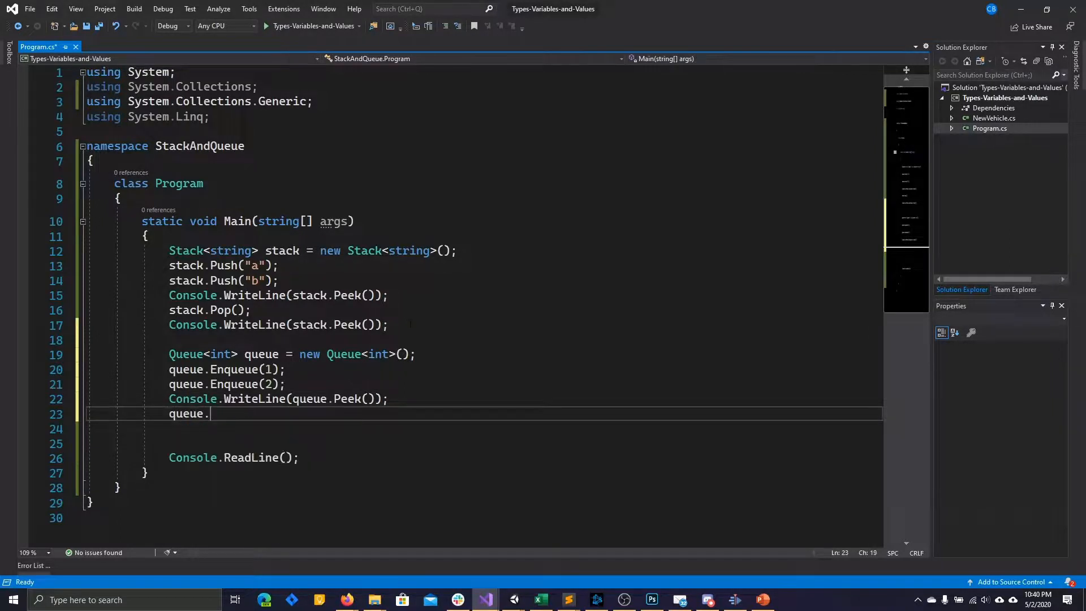
text(Dequeue();)
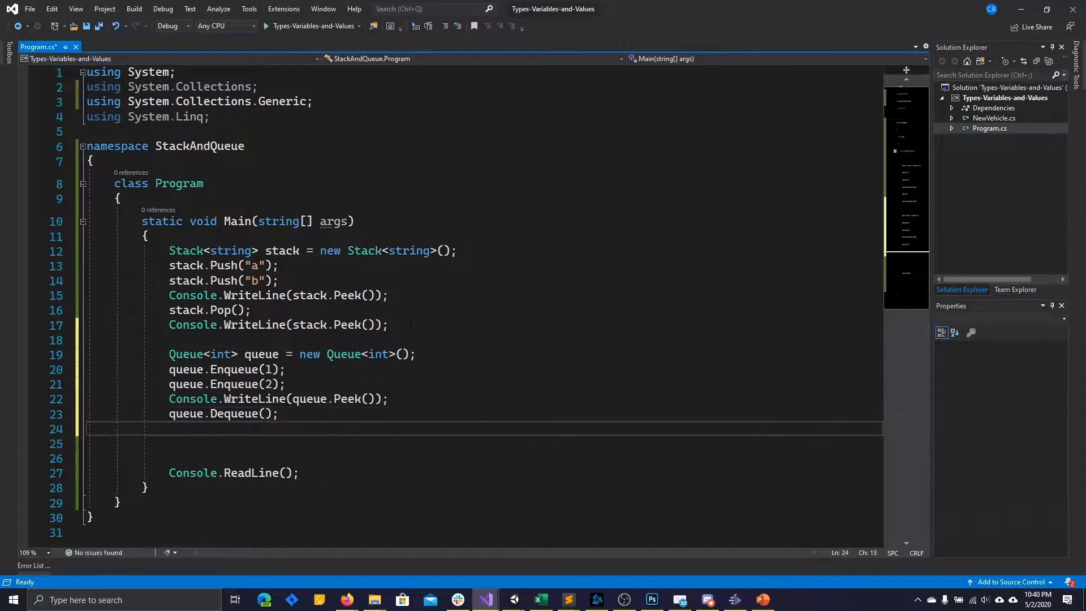
text(Console.WriteLine(queue)
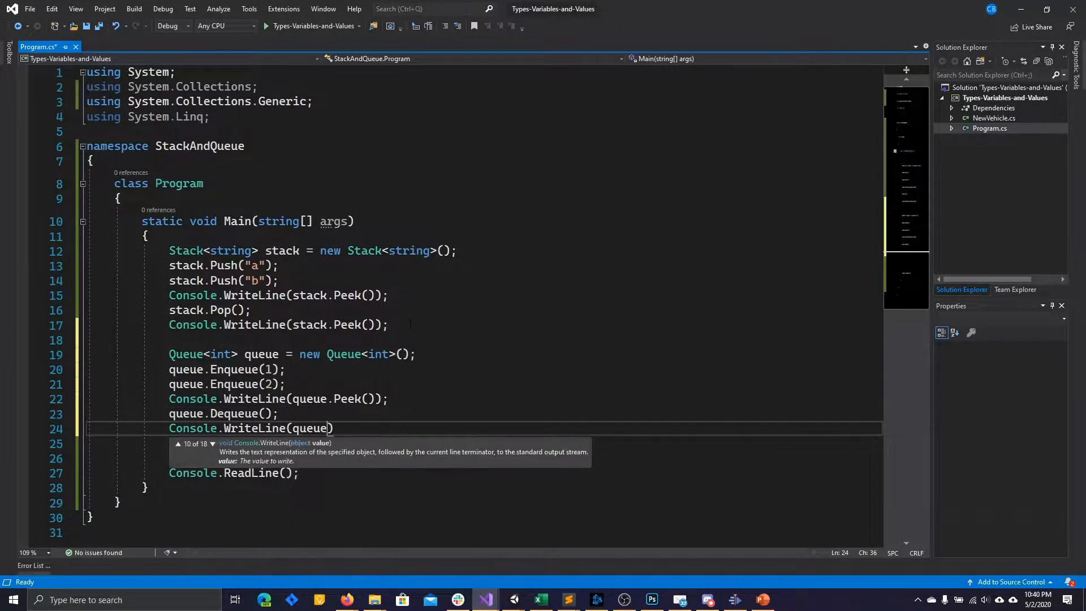
text(.Peek())
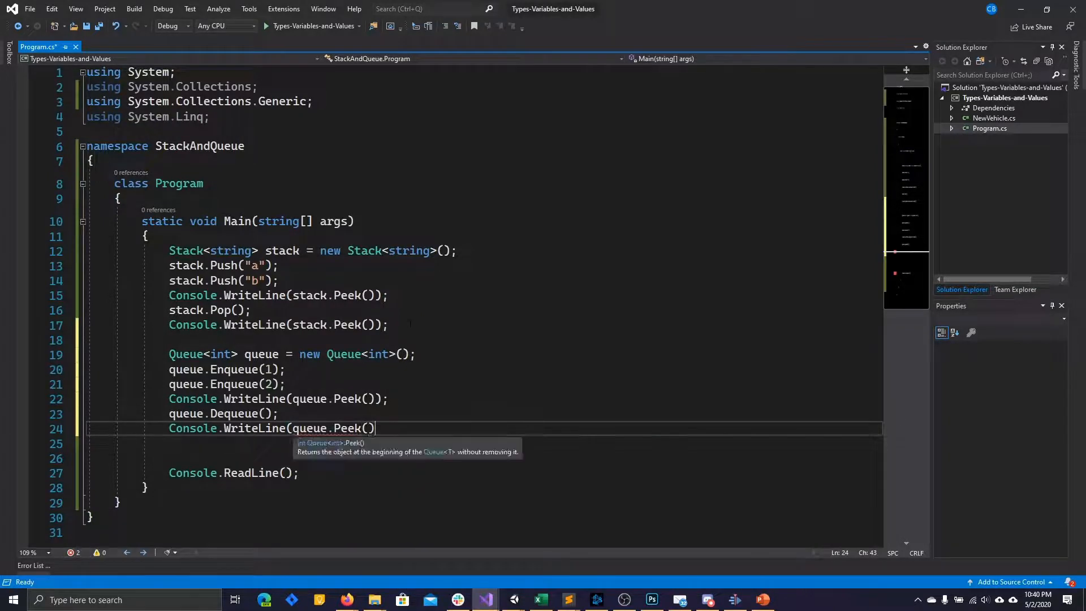
text(;)
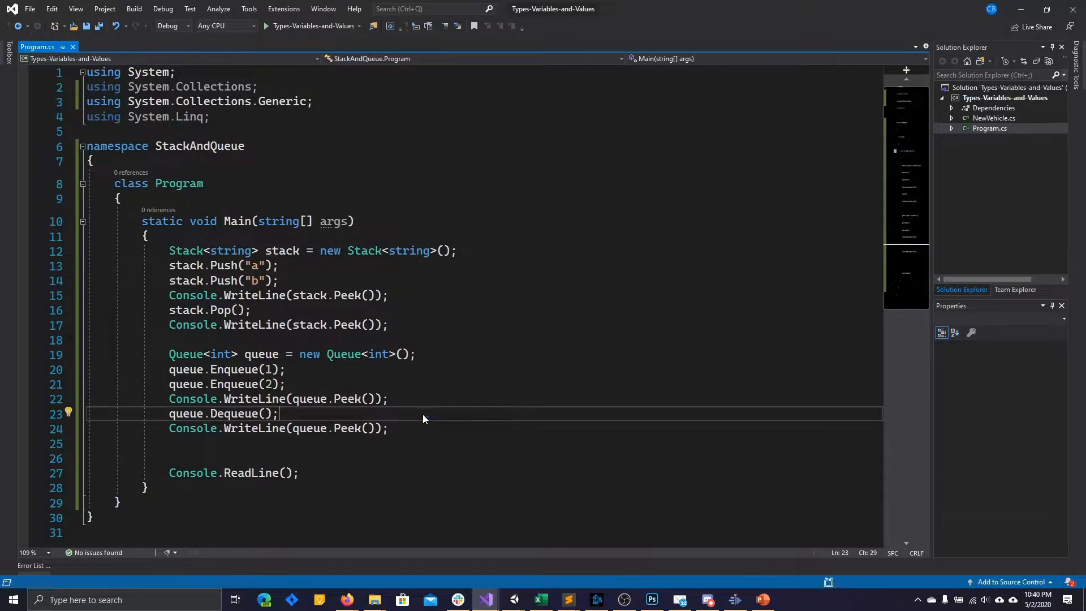
click(262, 26)
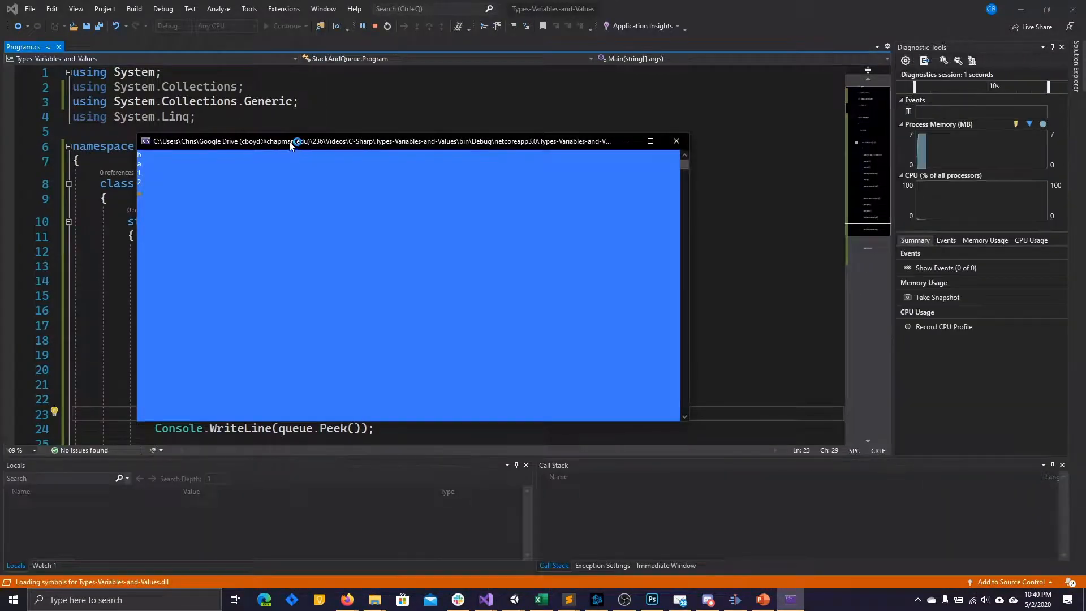